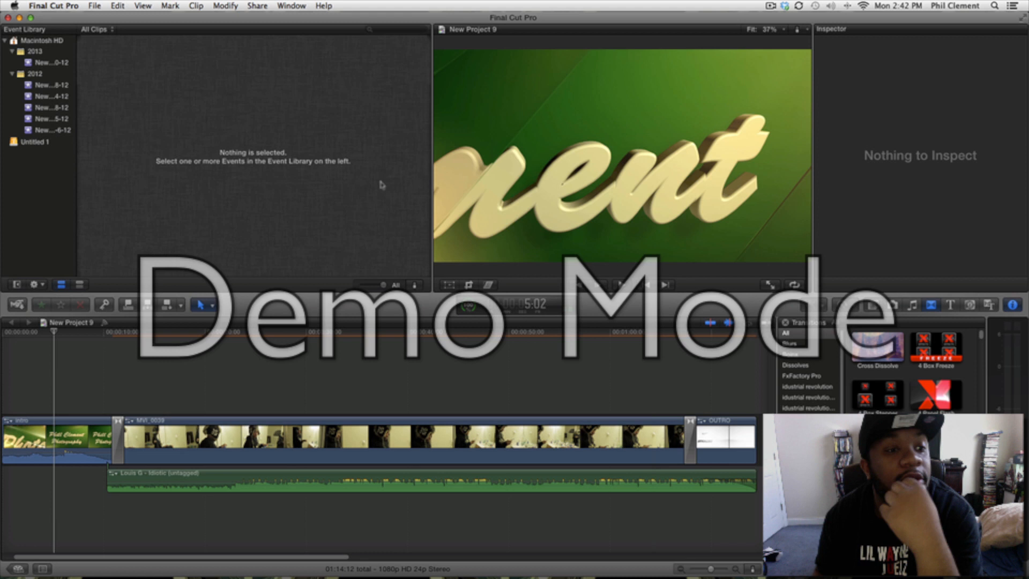
{"action": "mouse_move", "coordinate": [350, 237]}
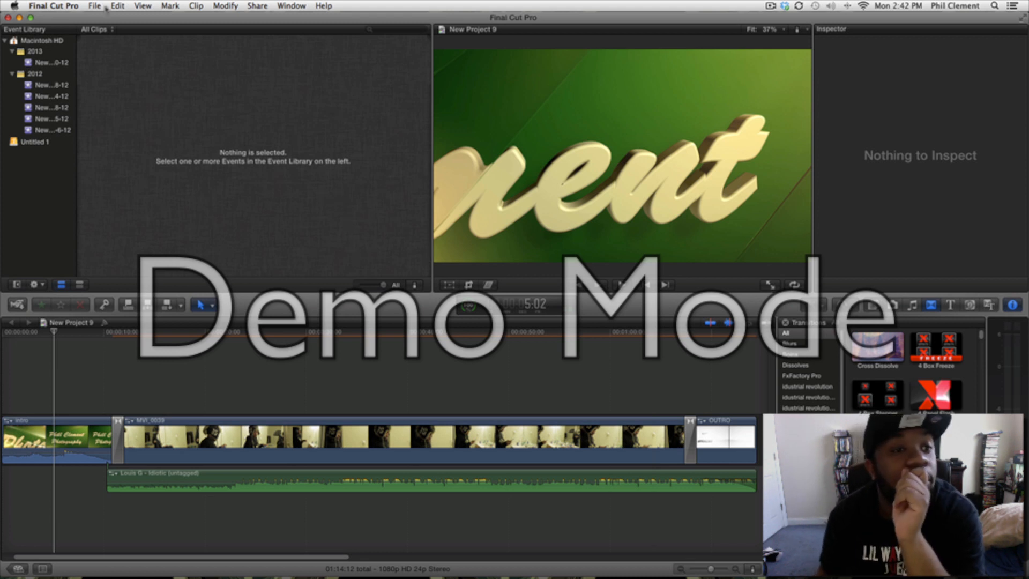
- Confirm the project settings with Stereo audio channels and a 44.1kHz sample rate
{"action": "left_click", "coordinate": [94, 5]}
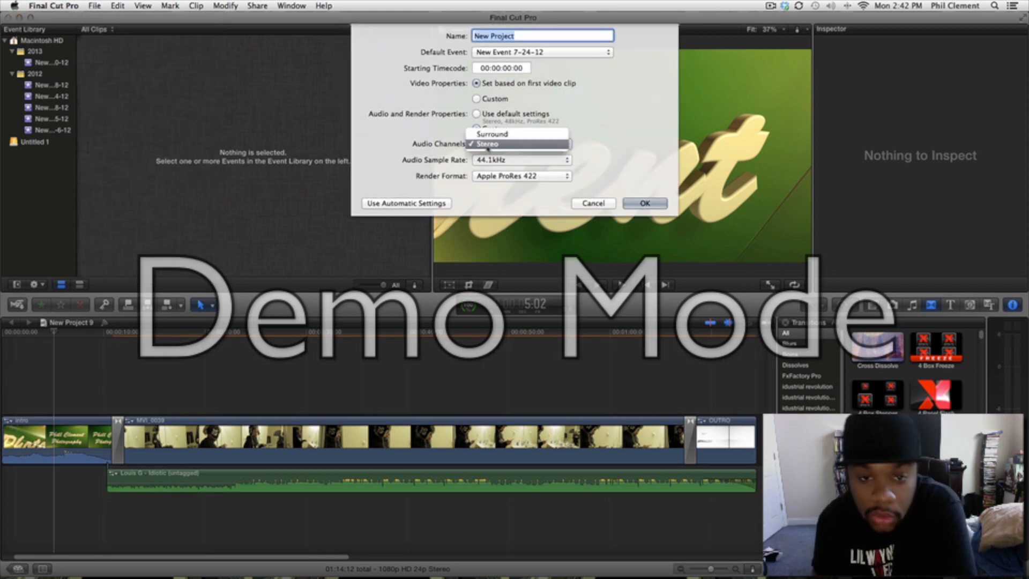
{"action": "left_click", "coordinate": [488, 143]}
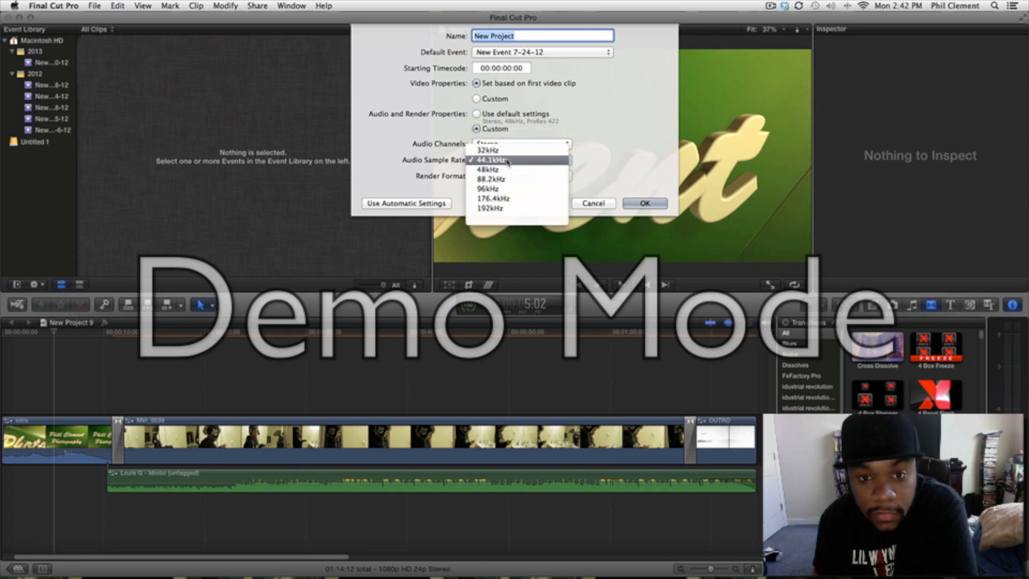
{"action": "left_click", "coordinate": [492, 160]}
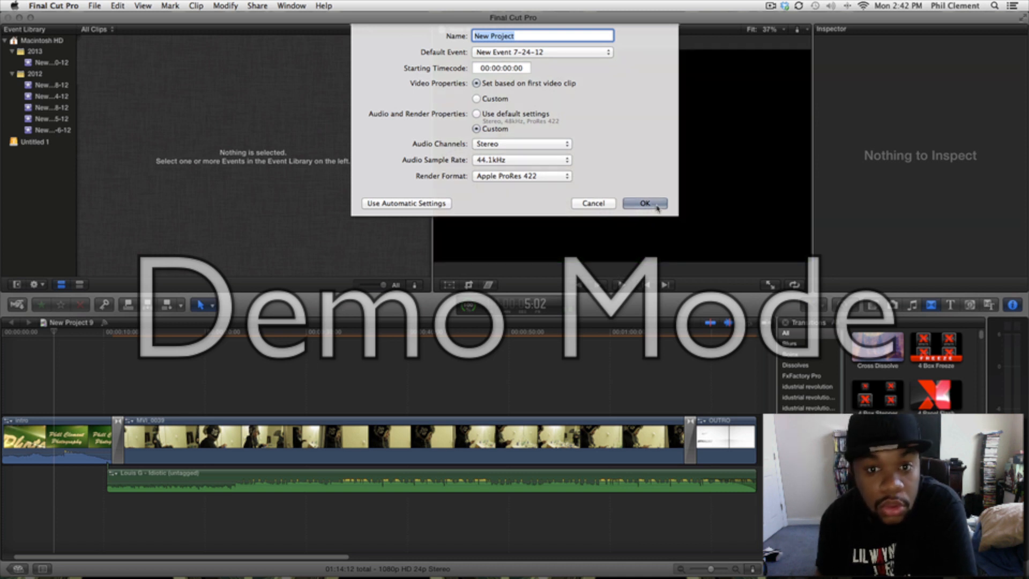
{"action": "left_click", "coordinate": [643, 203]}
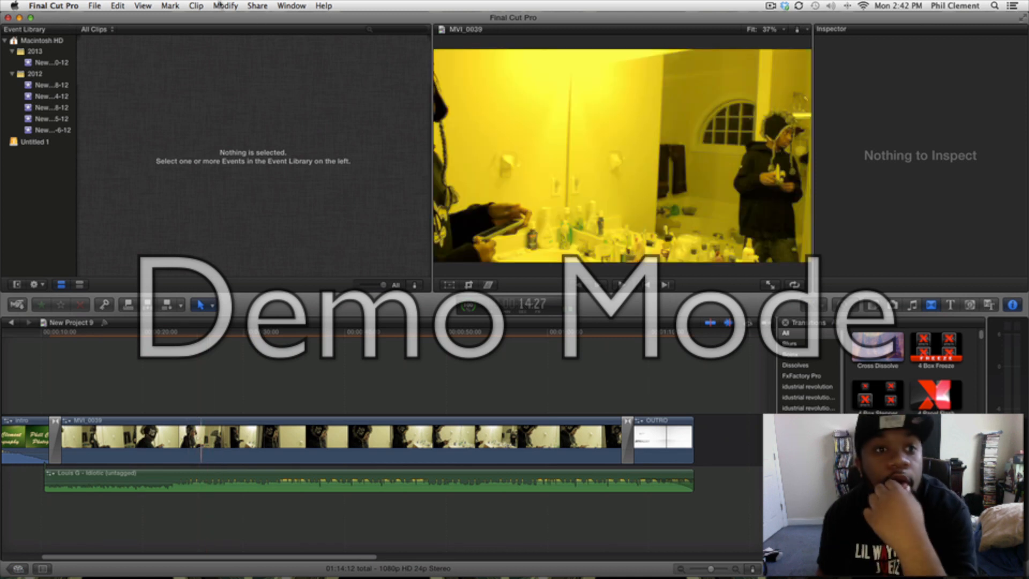
- Export media with the H.264 video codec, review the summary's estimated size, and proceed
{"action": "left_click", "coordinate": [256, 5]}
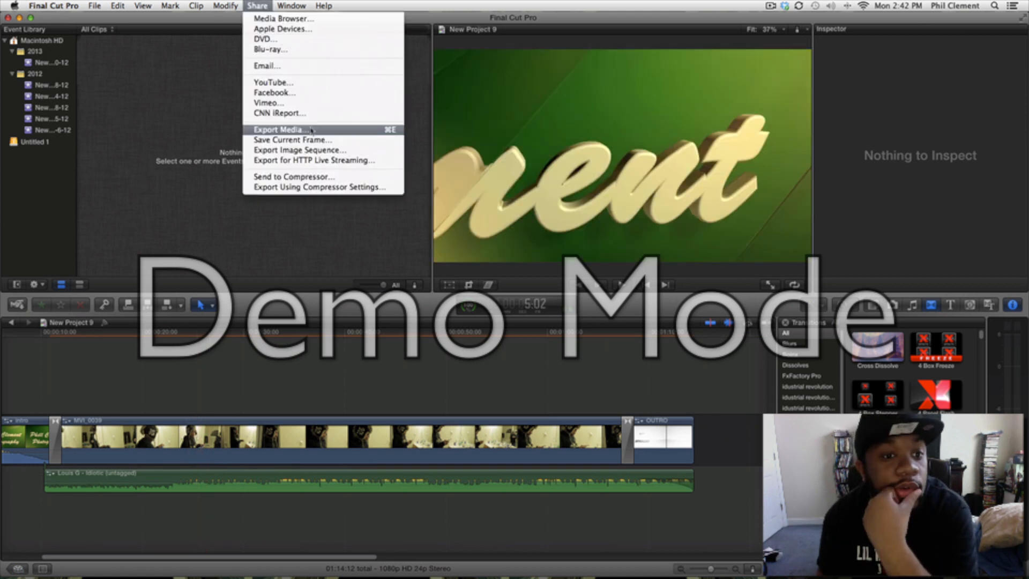
{"action": "left_click", "coordinate": [576, 364]}
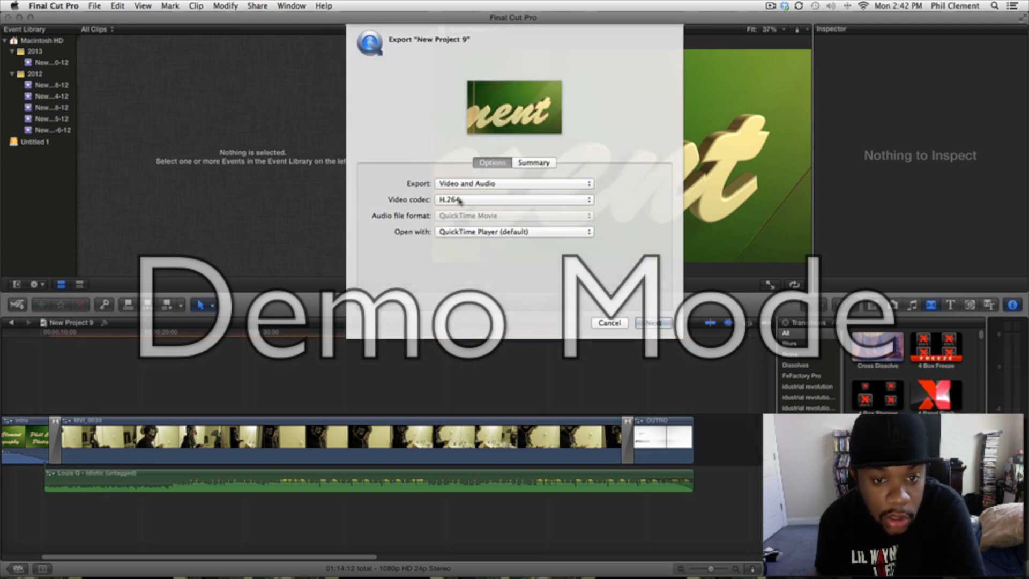
{"action": "left_click", "coordinate": [514, 200]}
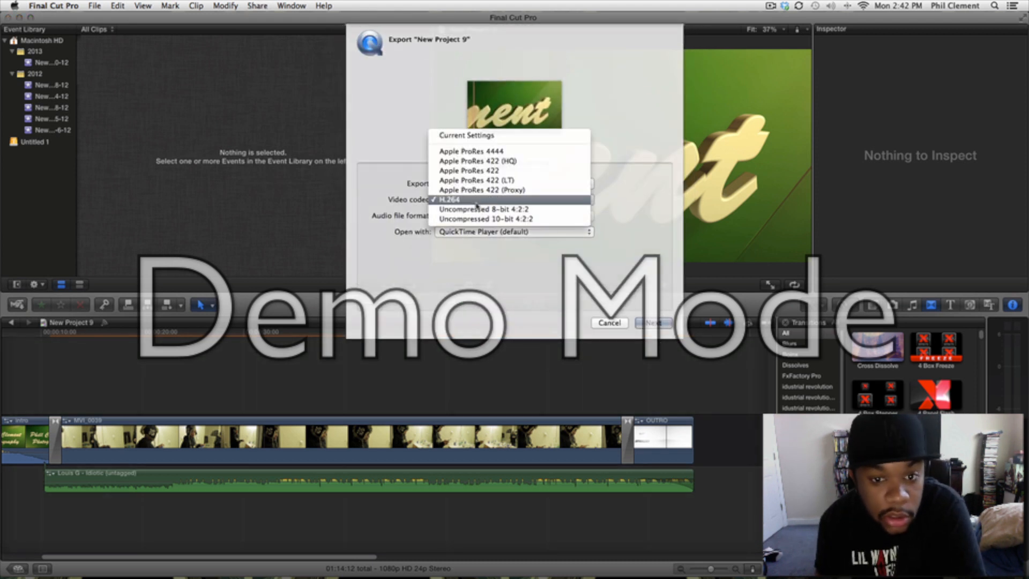
{"action": "left_click", "coordinate": [448, 199]}
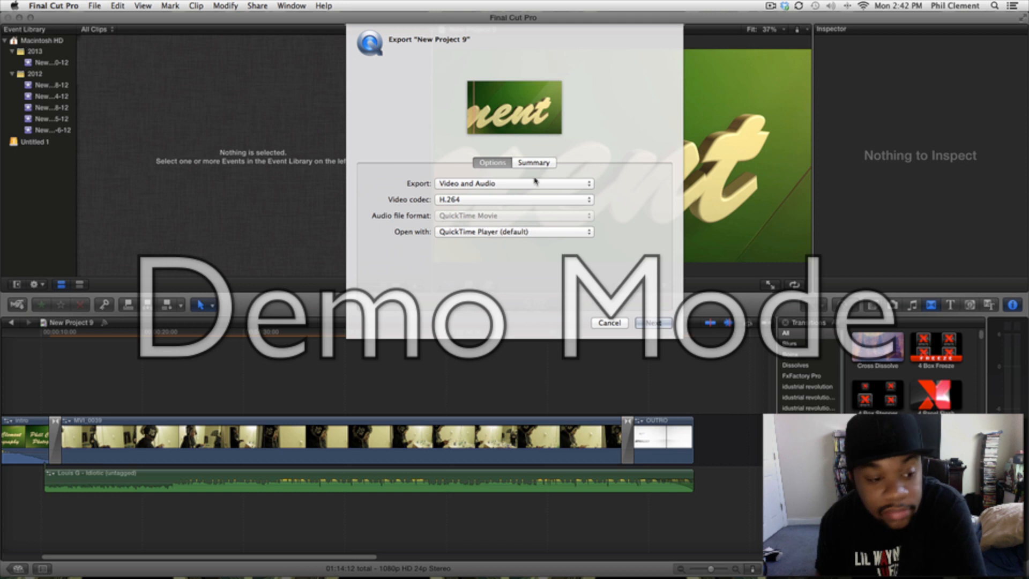
{"action": "left_click", "coordinate": [534, 162]}
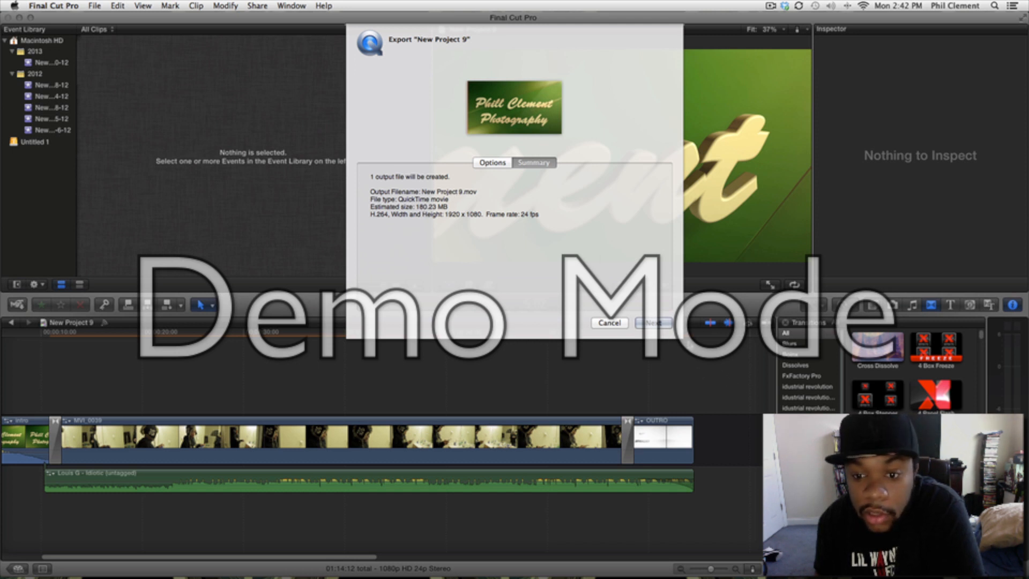
{"action": "left_click", "coordinate": [608, 323]}
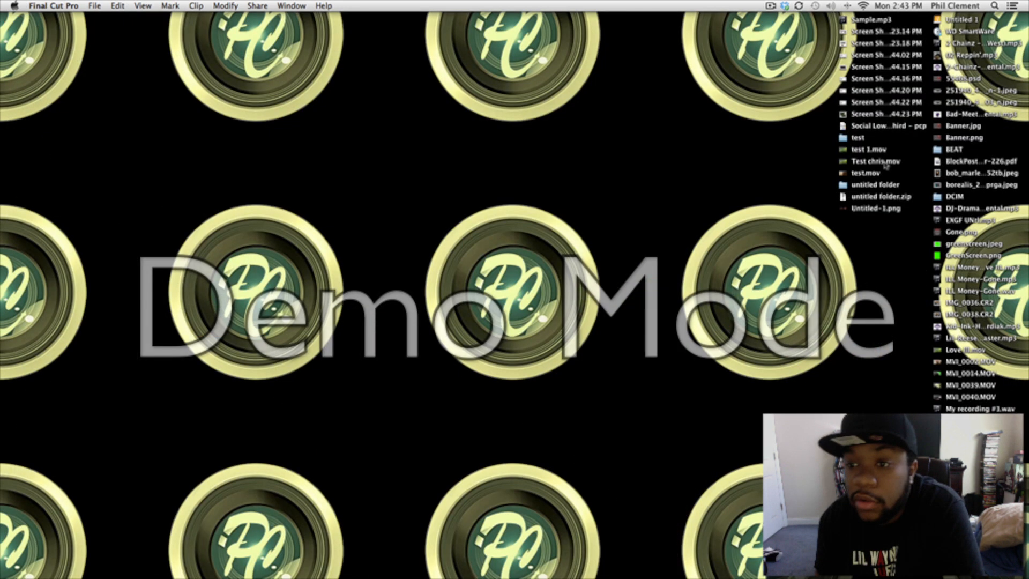
{"action": "right_click", "coordinate": [871, 161]}
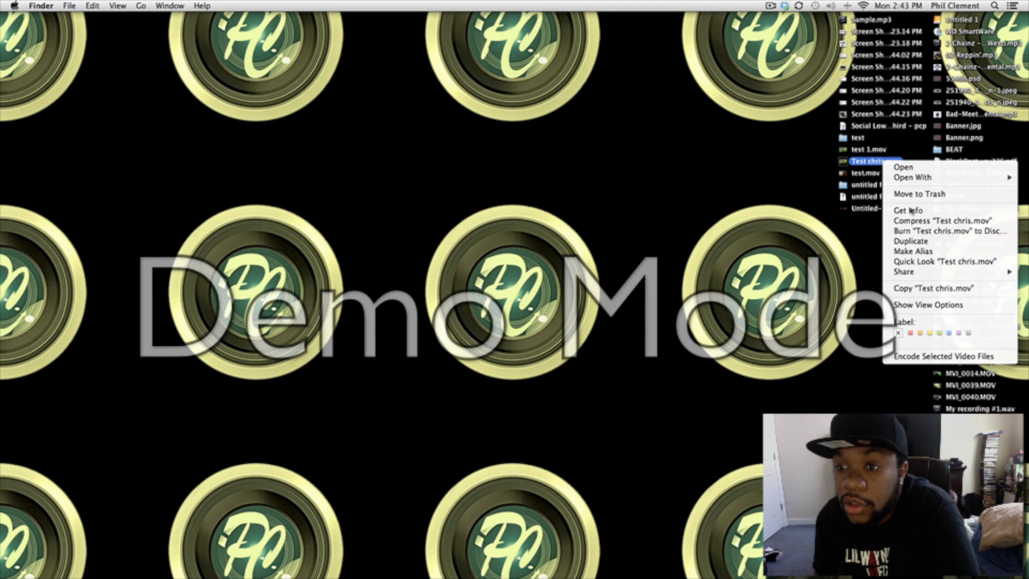
{"action": "mouse_move", "coordinate": [945, 221]}
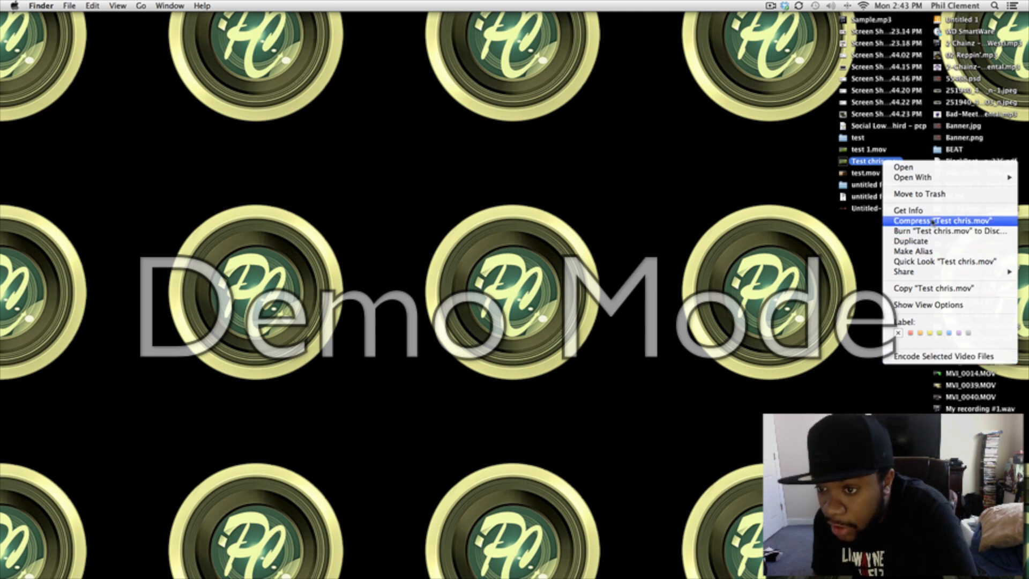
{"action": "left_click", "coordinate": [910, 210]}
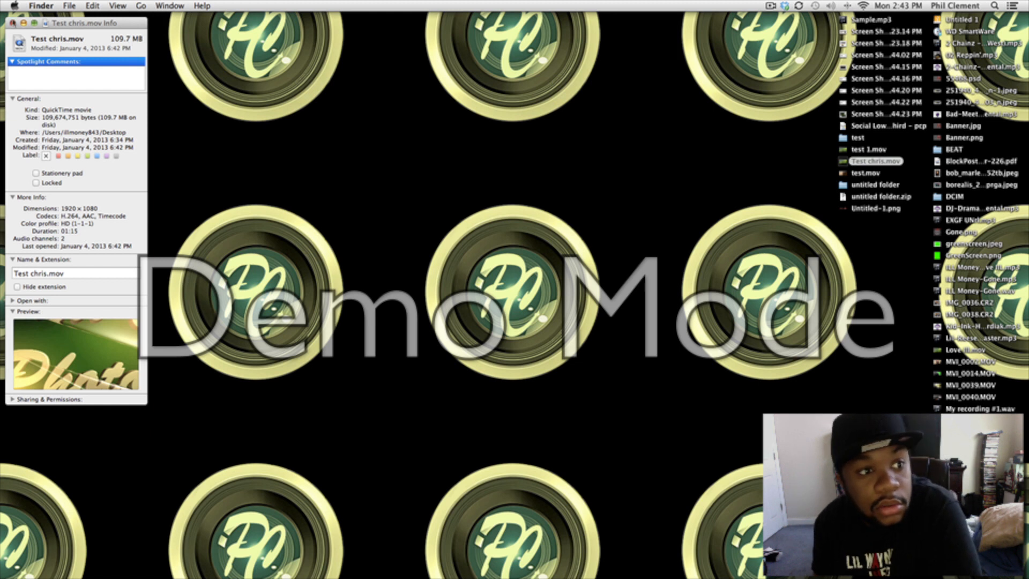
{"action": "left_click", "coordinate": [13, 21]}
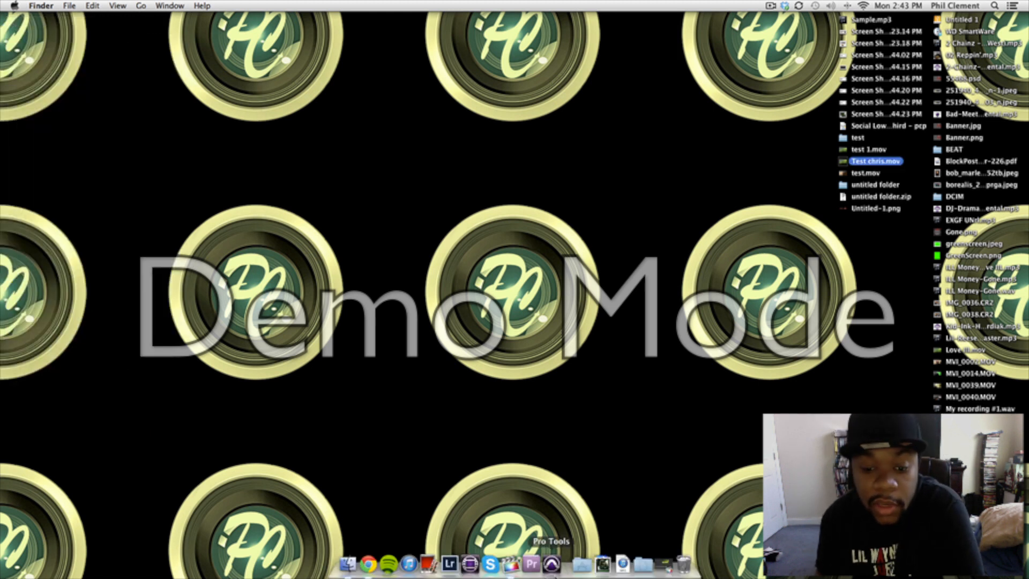